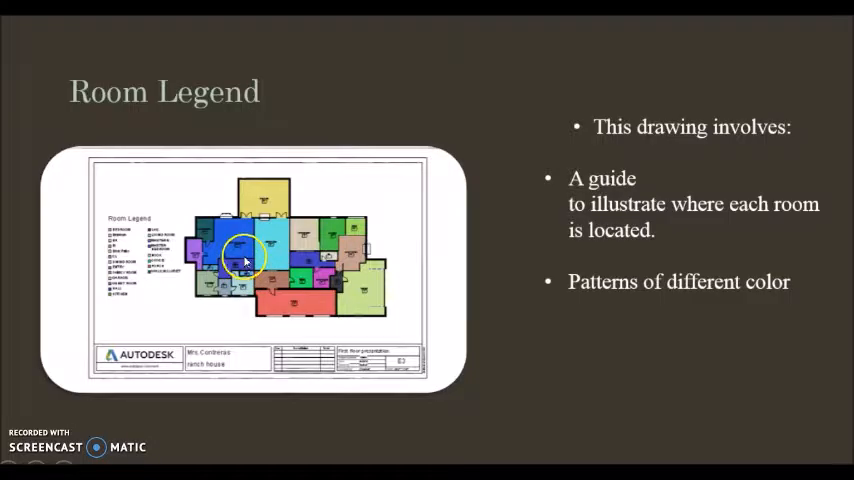
mouse_move(304, 298)
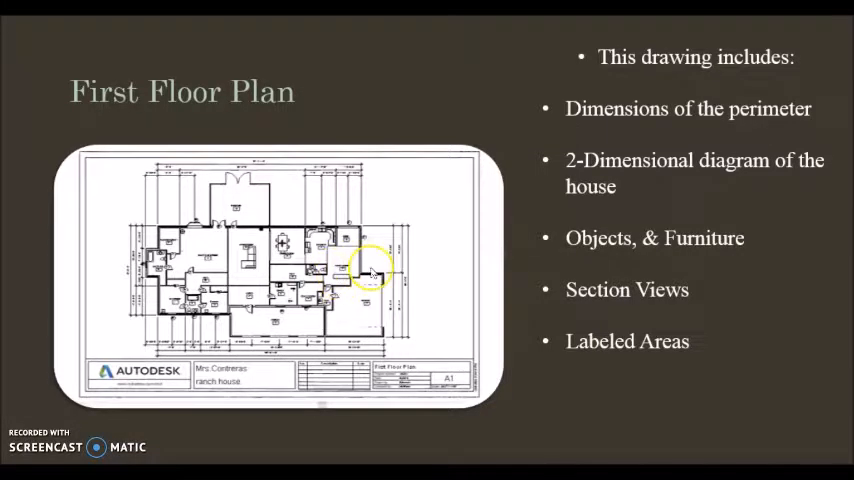
mouse_move(164, 192)
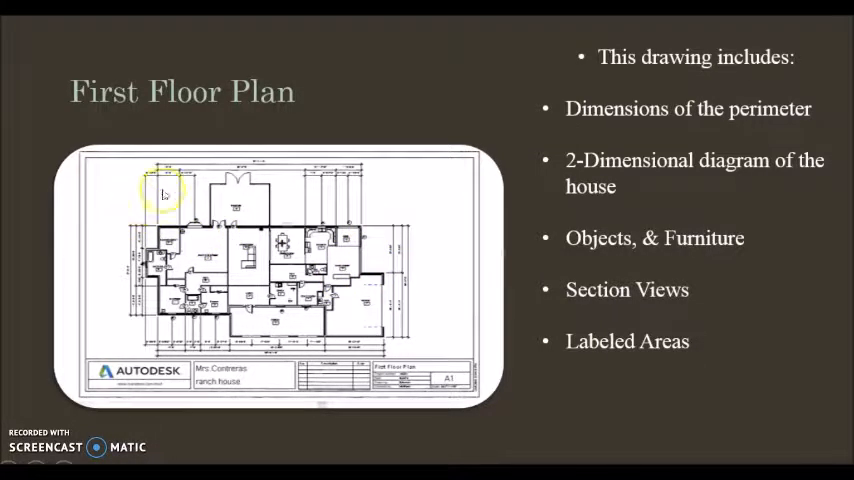
mouse_move(186, 204)
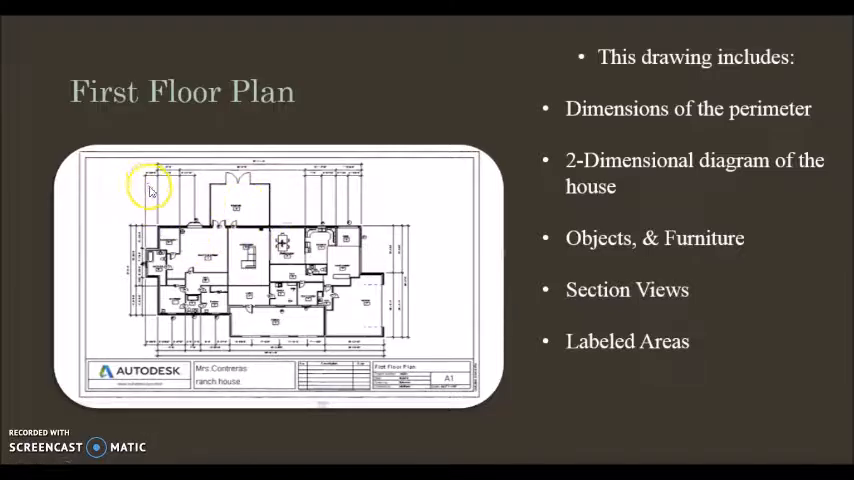
mouse_move(200, 210)
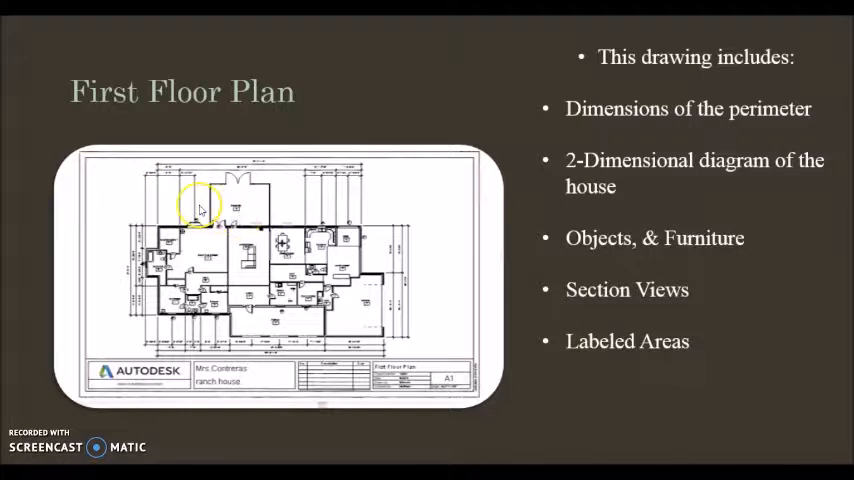
mouse_move(436, 222)
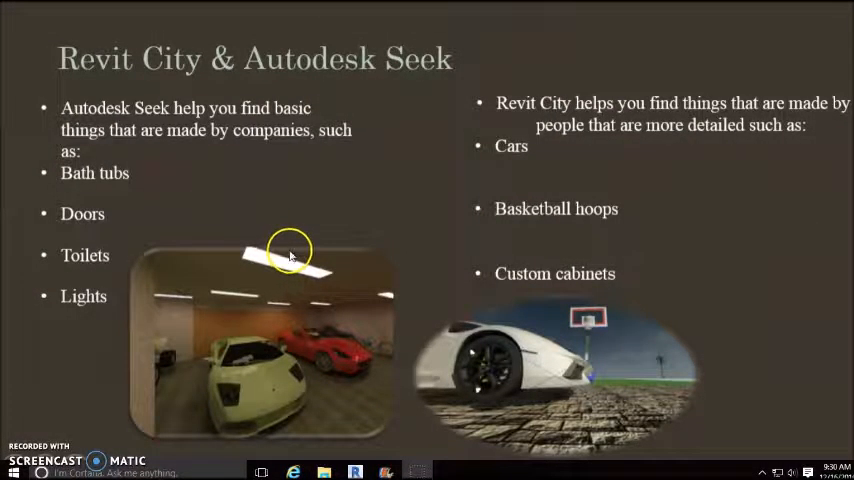
mouse_move(310, 284)
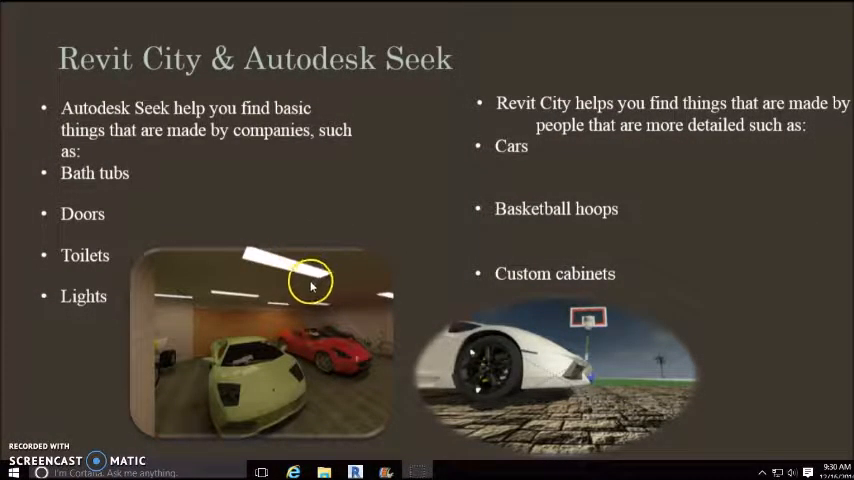
mouse_move(296, 84)
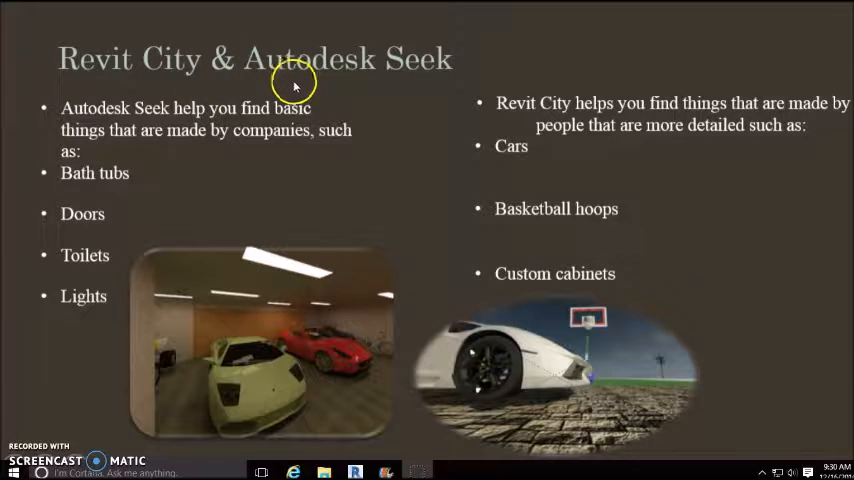
mouse_move(364, 258)
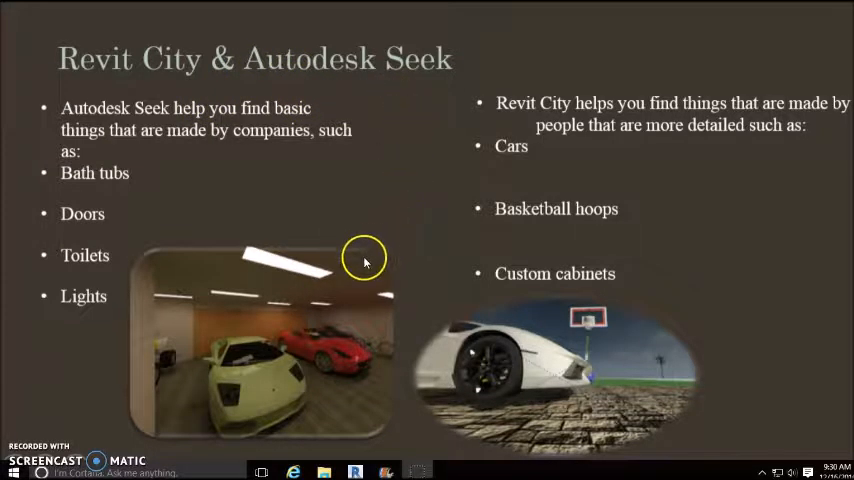
mouse_move(340, 260)
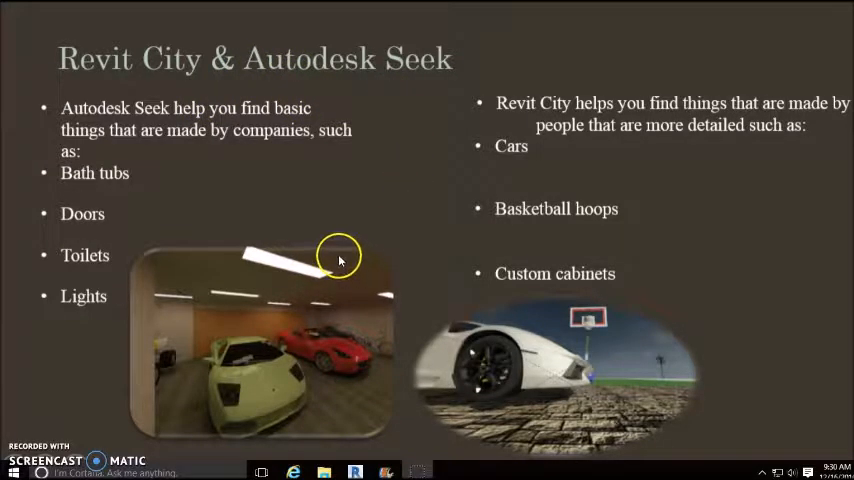
mouse_move(300, 260)
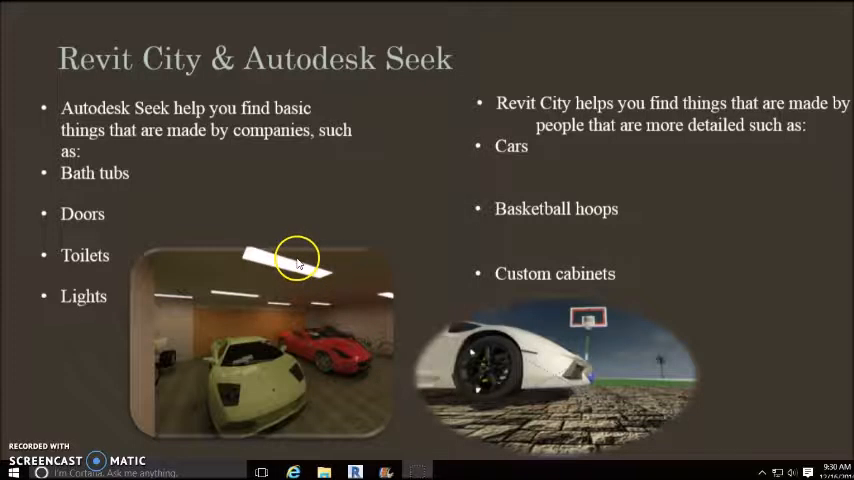
mouse_move(328, 268)
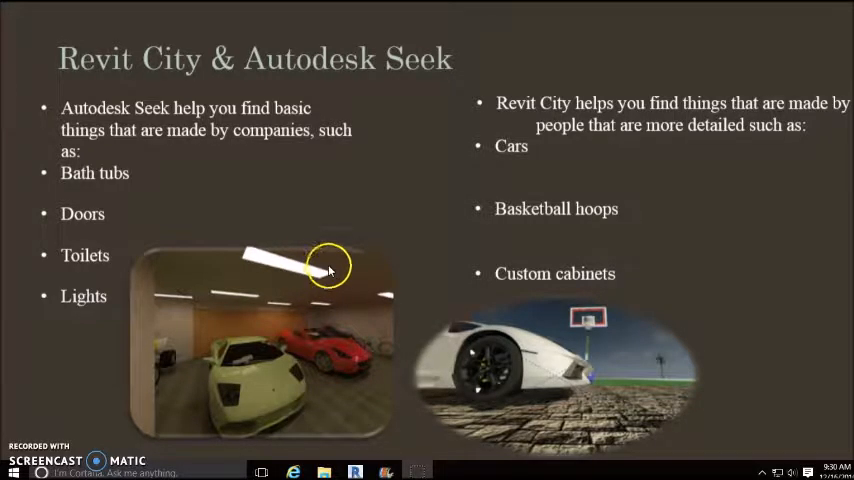
mouse_move(446, 382)
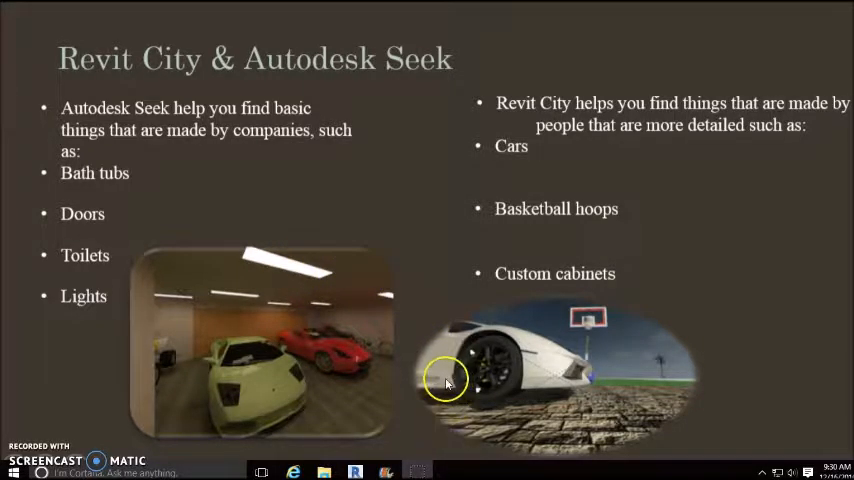
mouse_move(440, 364)
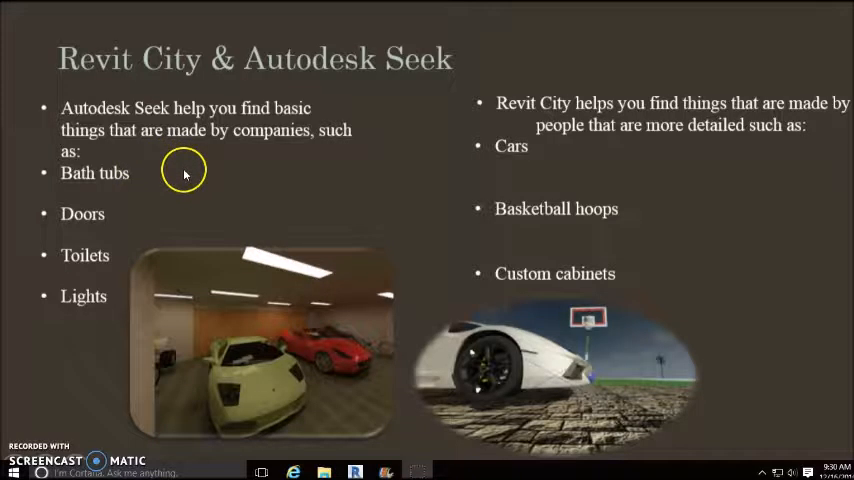
mouse_move(224, 152)
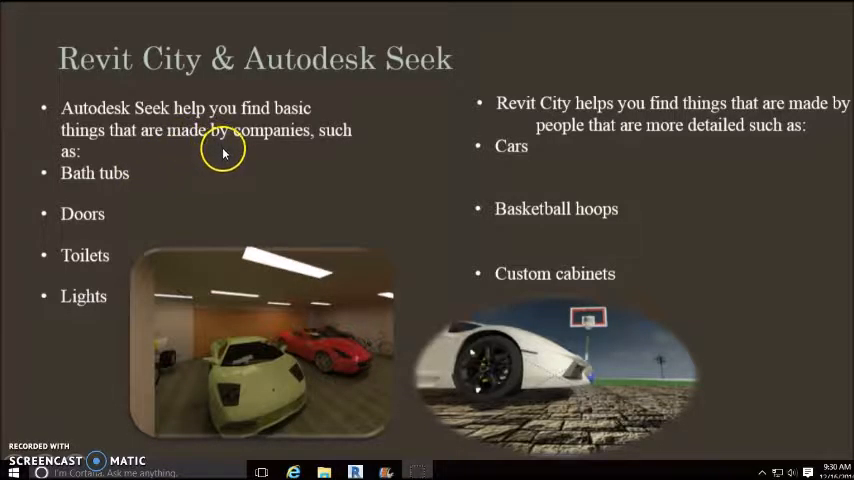
mouse_move(120, 252)
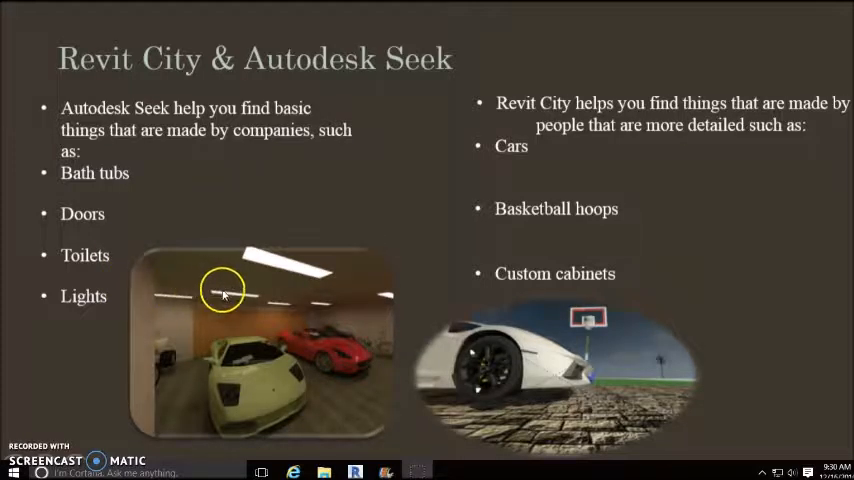
mouse_move(758, 216)
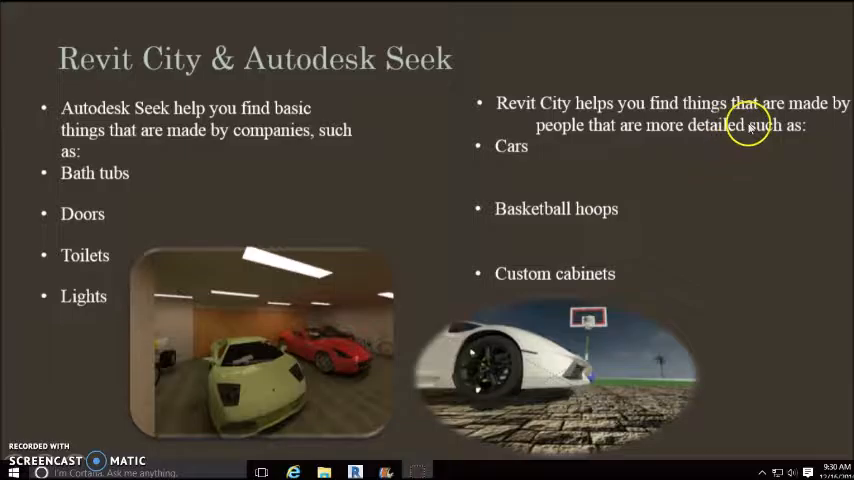
mouse_move(458, 164)
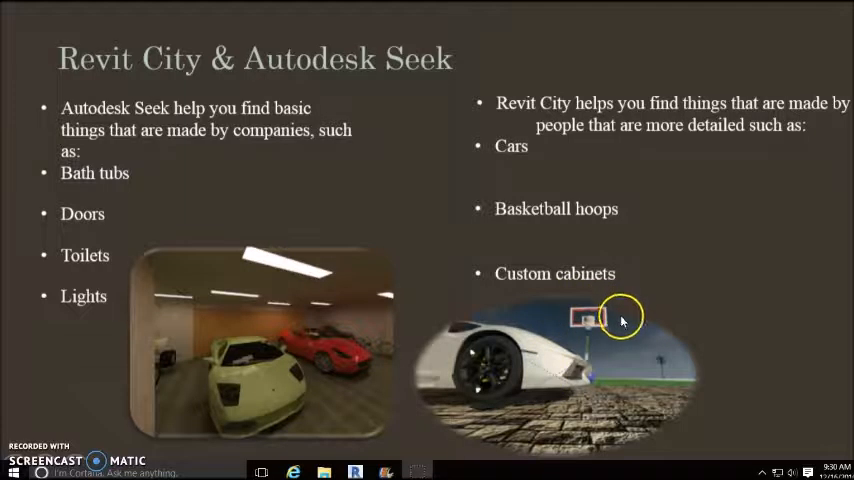
mouse_move(176, 364)
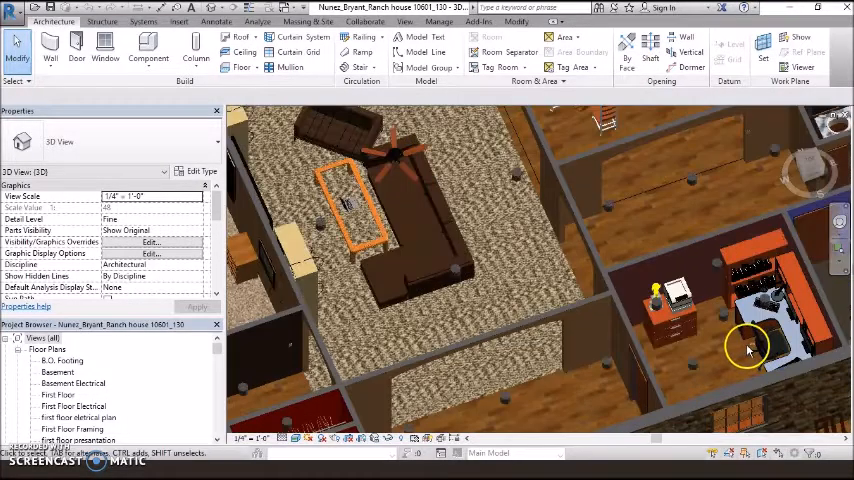
- Orbit the 3D house view across the rooms to look down on the living room
drag(748, 348, 564, 340)
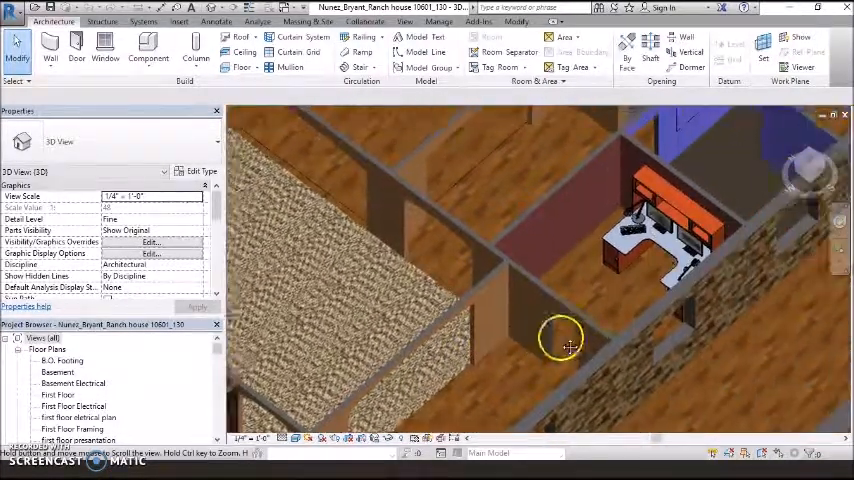
drag(564, 344, 656, 270)
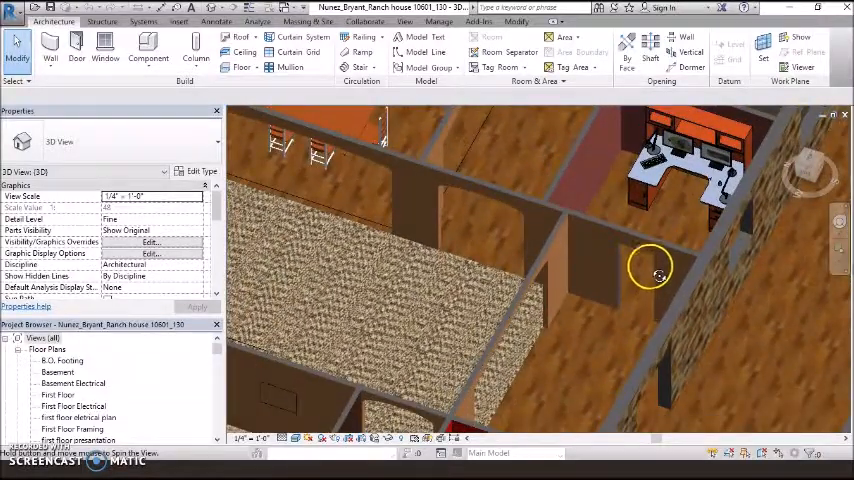
drag(650, 270, 660, 220)
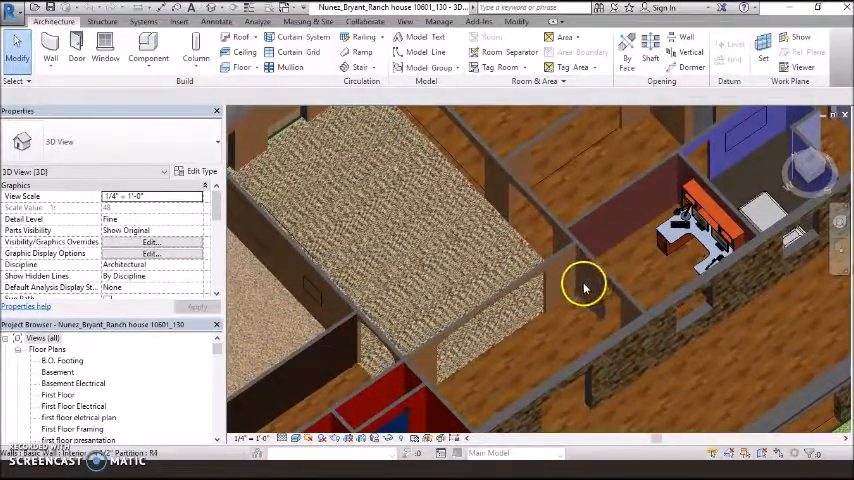
drag(584, 288, 410, 278)
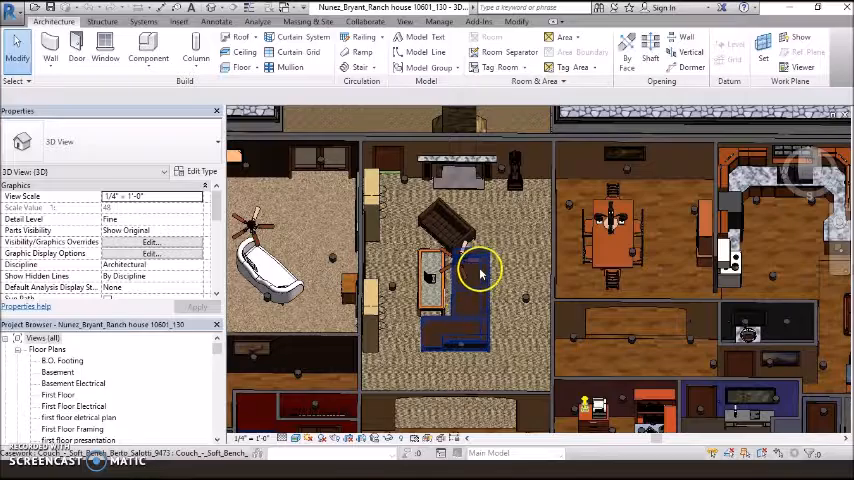
- Orbit toward the dining area and living room furniture, then pull back to the garage and cars
drag(480, 276, 376, 200)
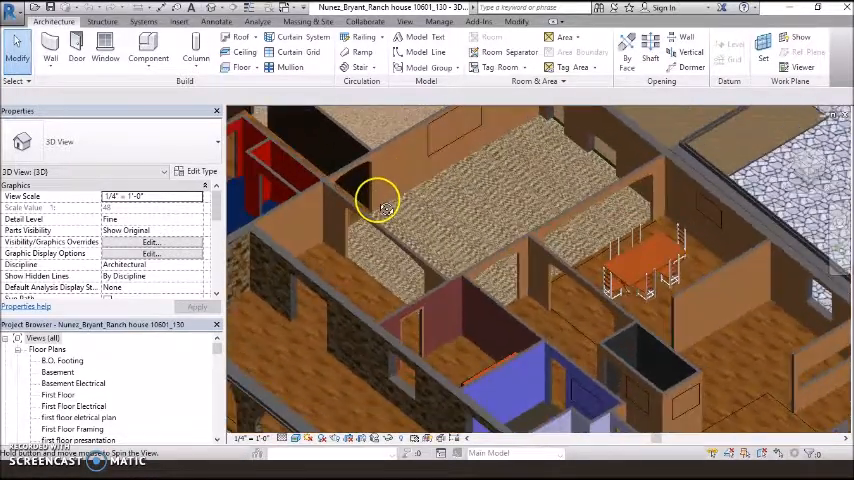
drag(378, 198, 474, 250)
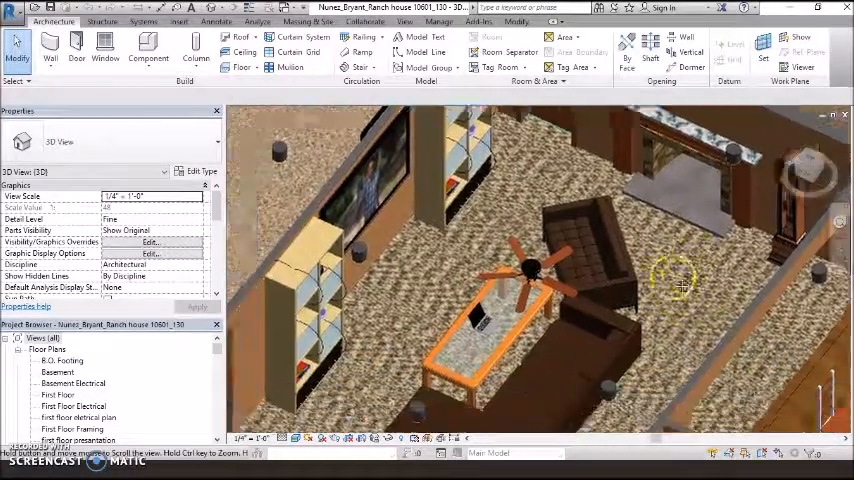
drag(680, 284, 700, 350)
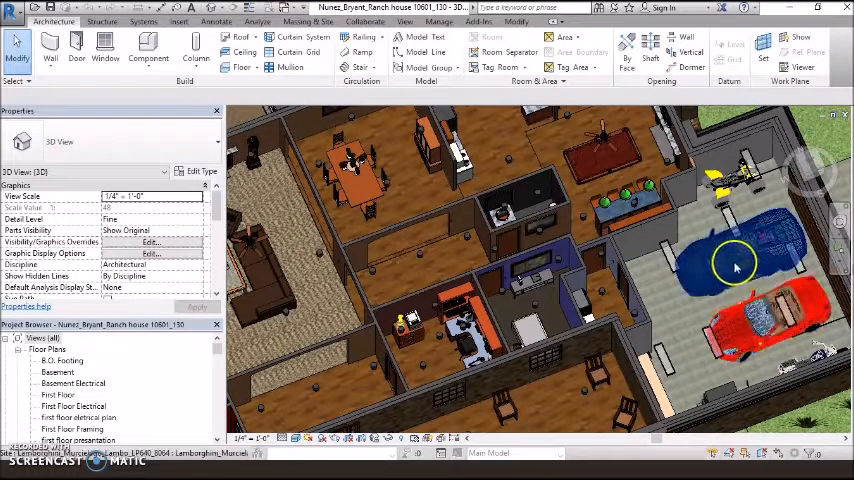
- Orbit over the garage with the green car, then down onto the red bedroom wing
drag(736, 264, 680, 336)
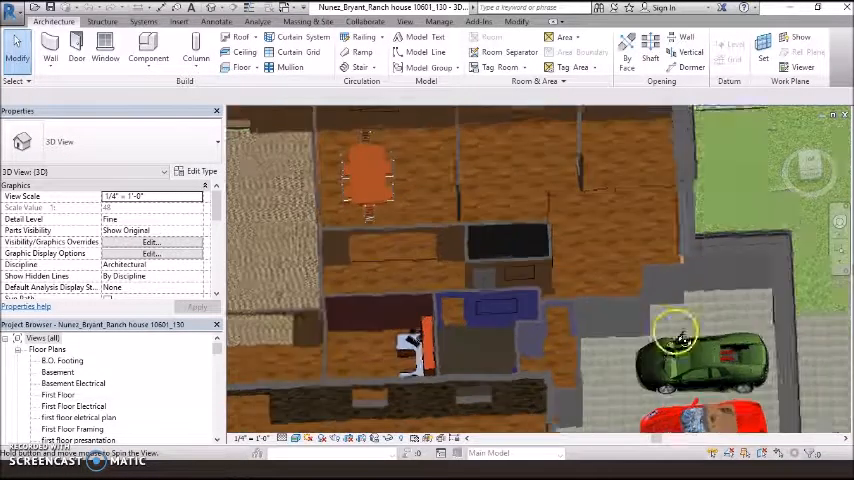
drag(680, 336, 556, 336)
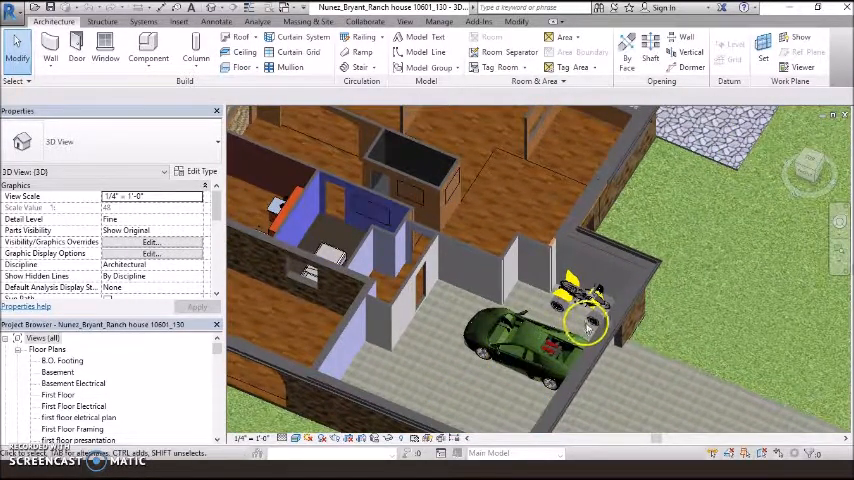
drag(584, 320, 370, 320)
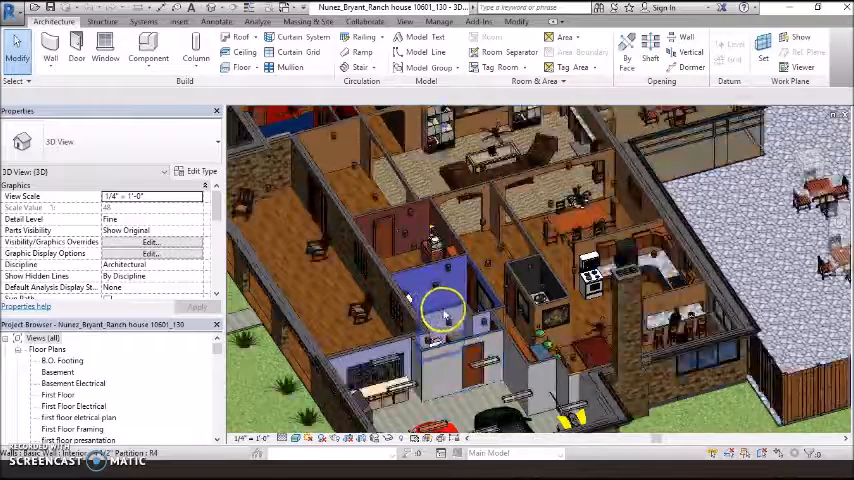
drag(444, 310, 570, 340)
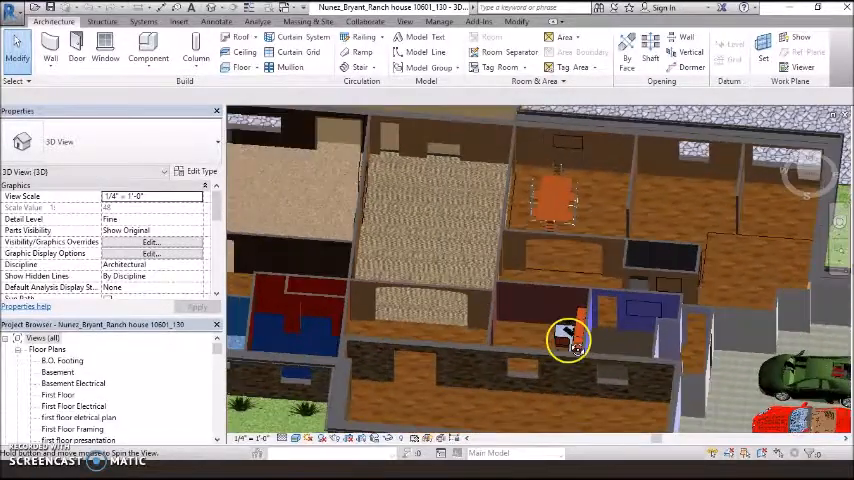
drag(570, 340, 520, 320)
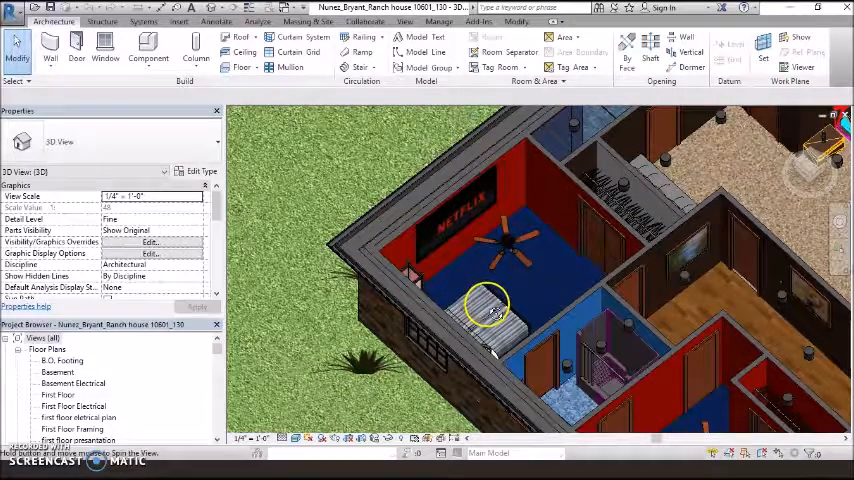
- Orbit past the blue-carpeted bedrooms and zoom out to the whole property with pool
drag(490, 310, 484, 204)
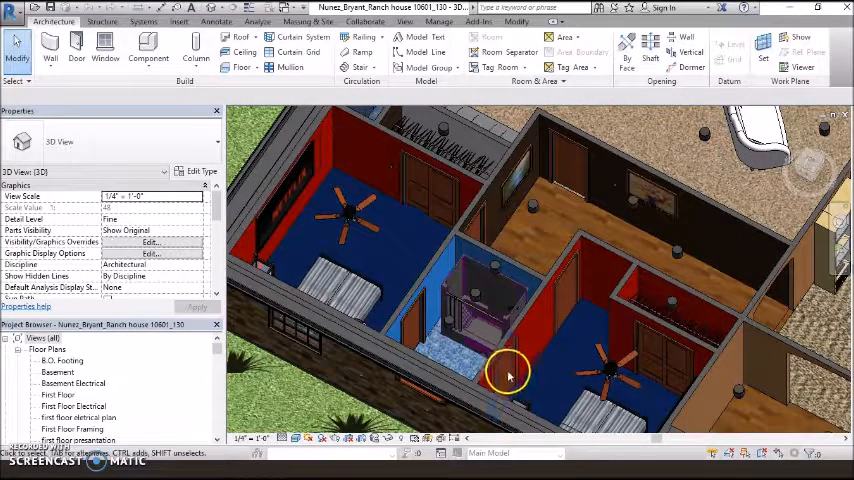
drag(504, 376, 604, 370)
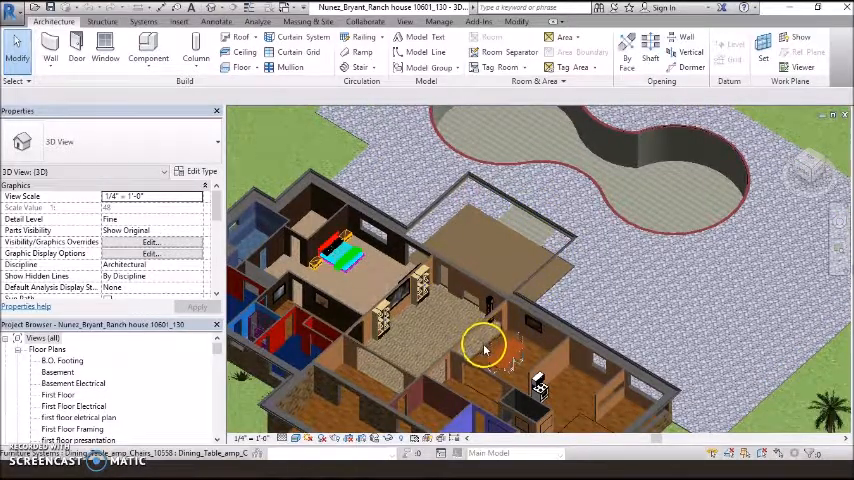
drag(484, 350, 510, 330)
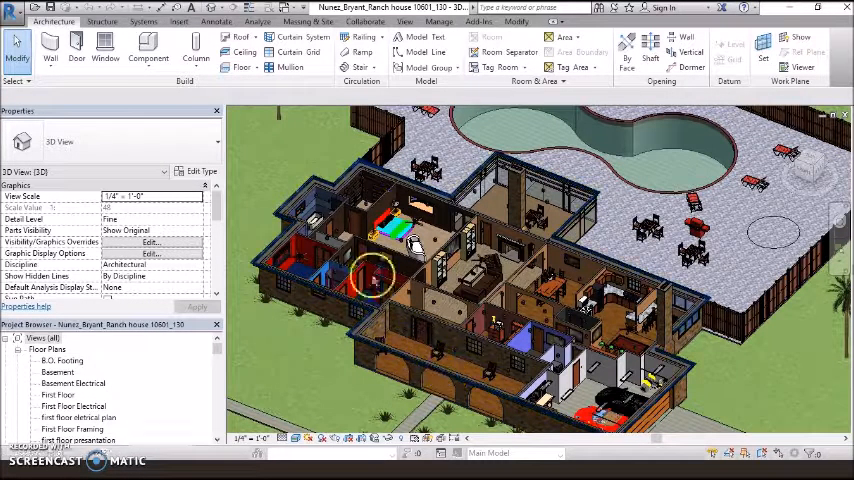
drag(376, 276, 504, 256)
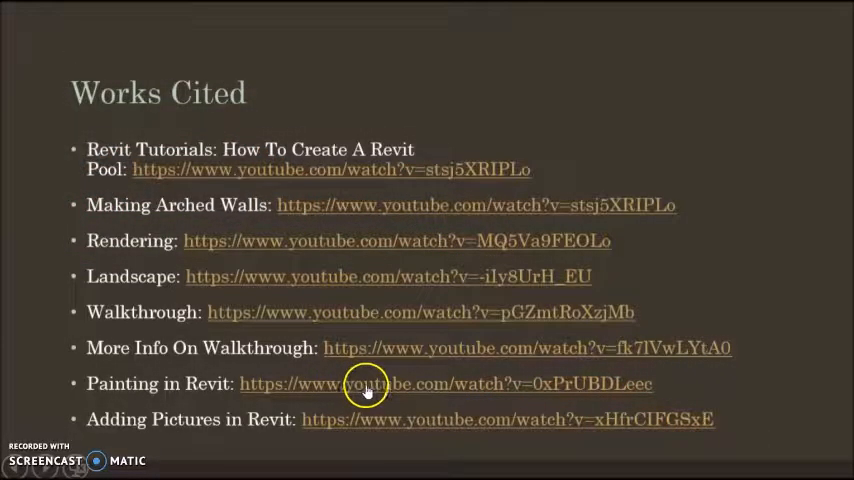
mouse_move(408, 240)
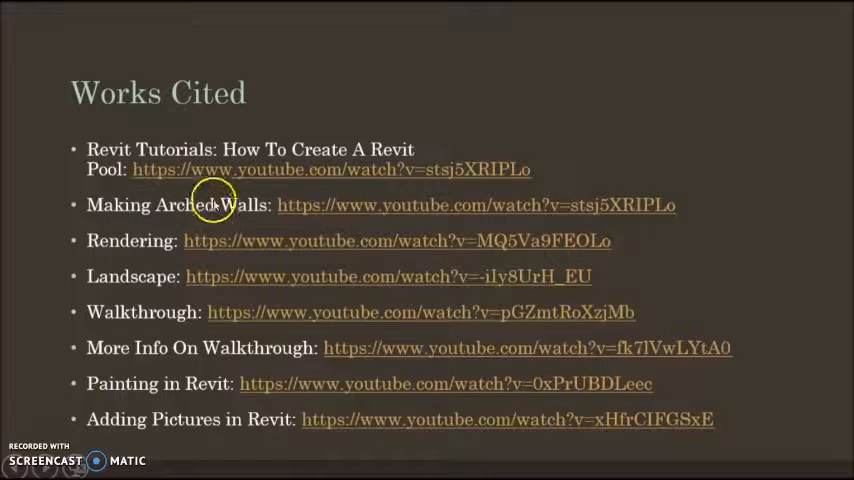
mouse_move(324, 336)
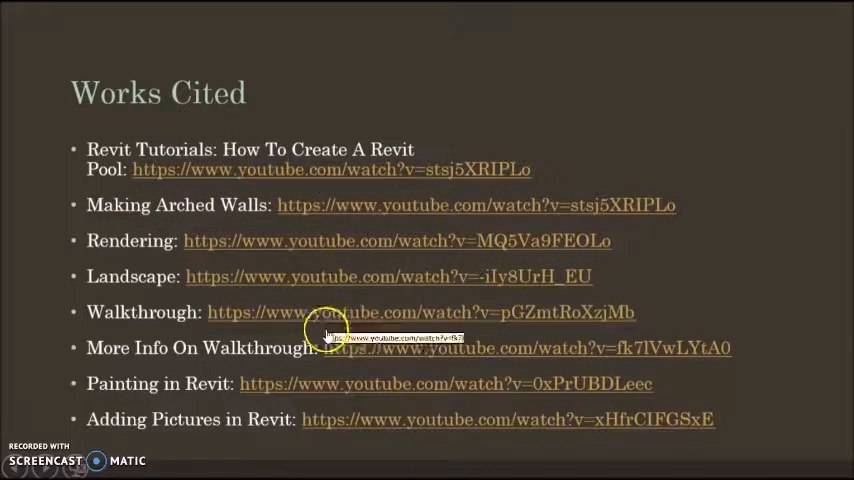
mouse_move(144, 340)
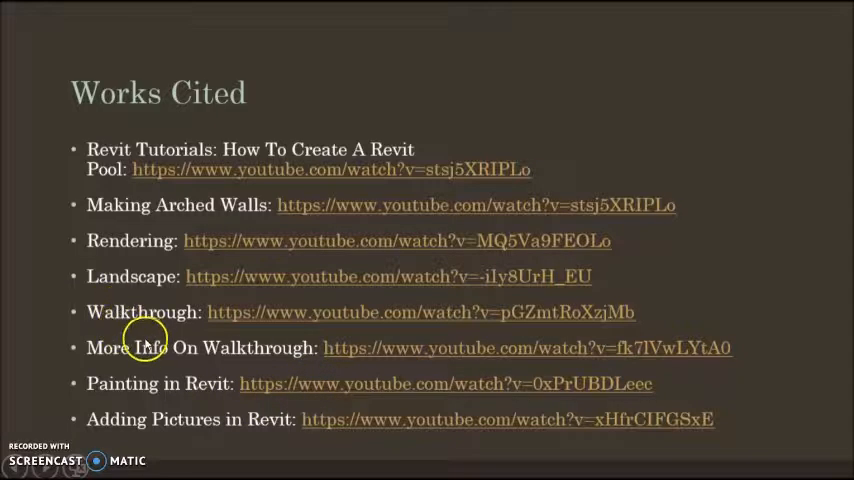
mouse_move(160, 230)
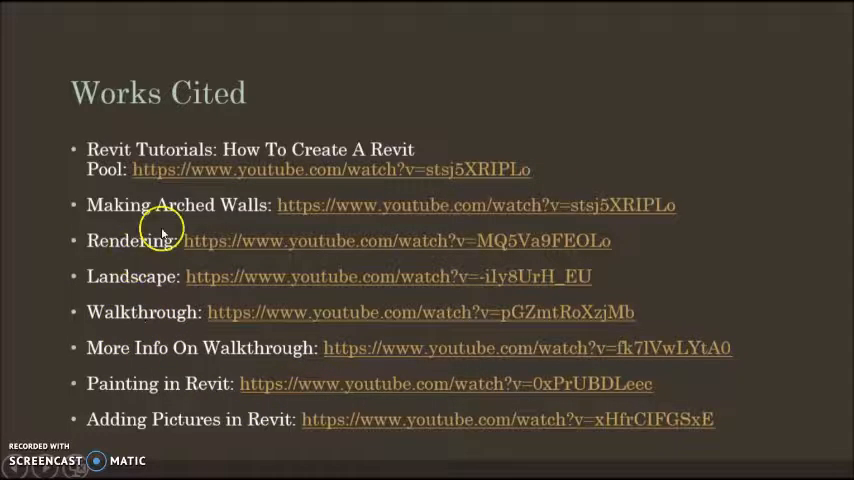
mouse_move(304, 168)
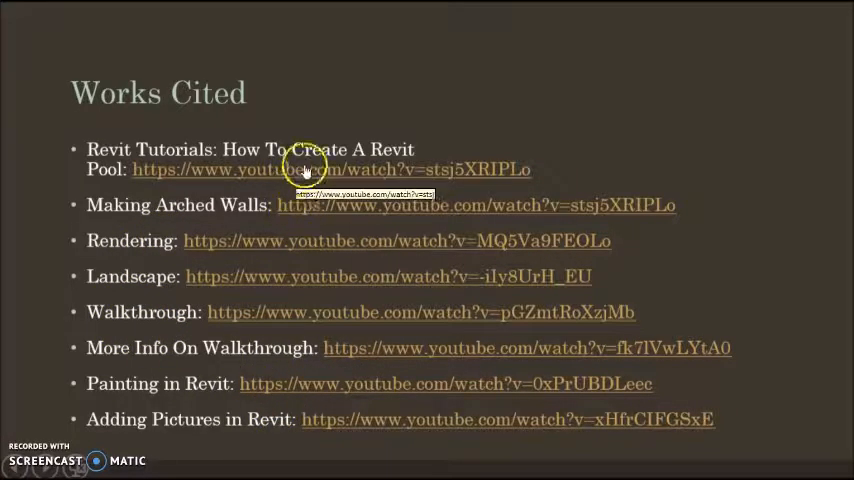
mouse_move(380, 410)
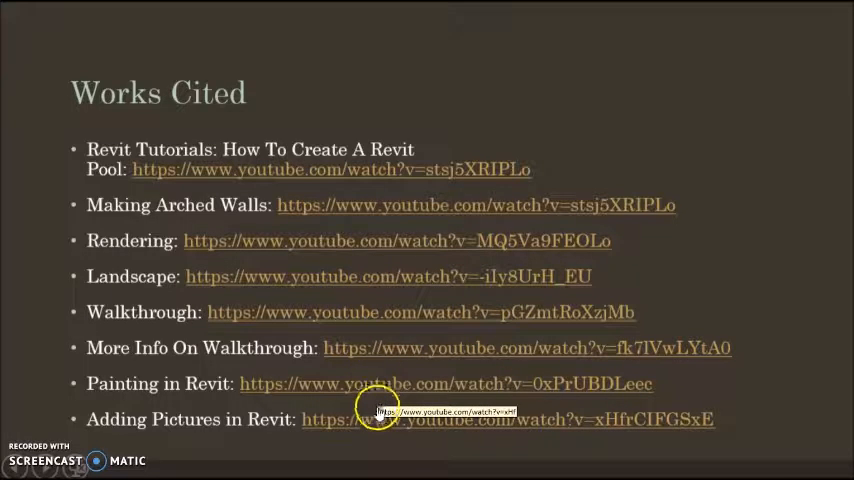